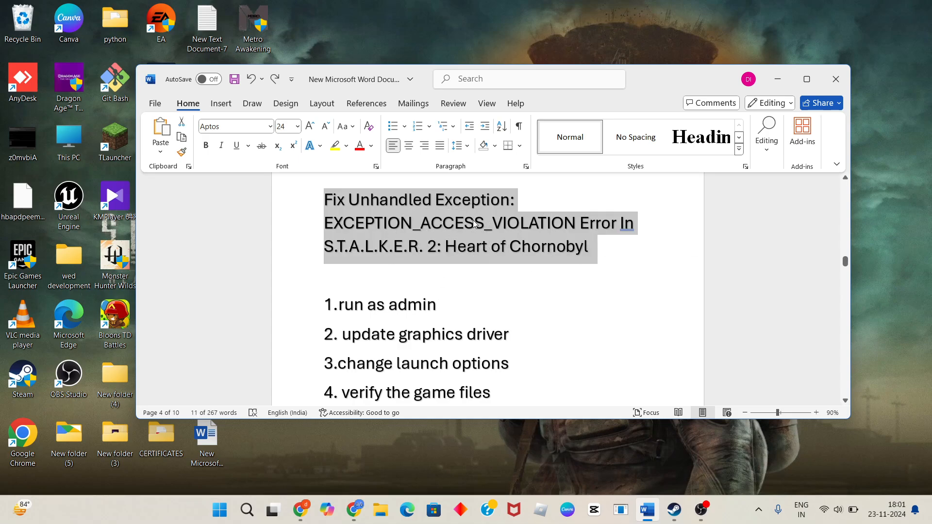
# Step: Mark the 'run as admin' item in the Word checklist and minimize Word to the desktop
pyautogui.click(436, 304)
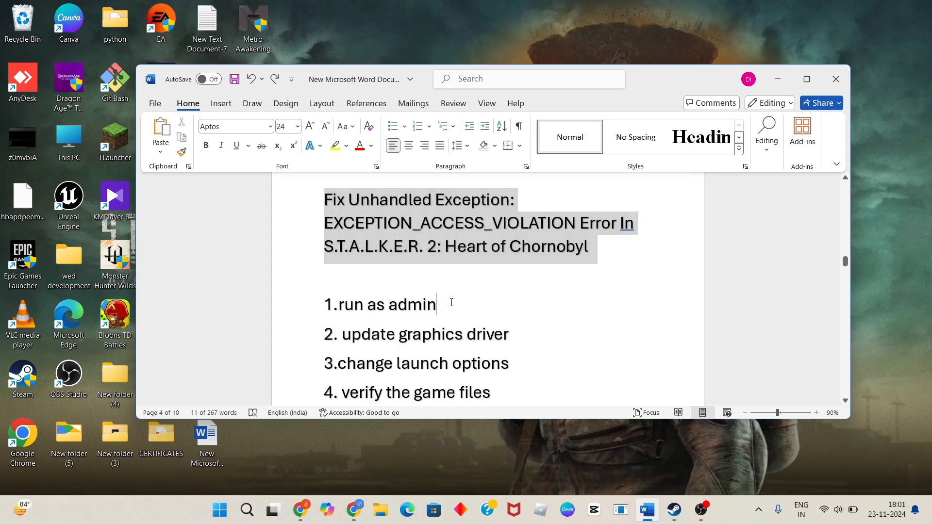
pyautogui.doubleClick(385, 304)
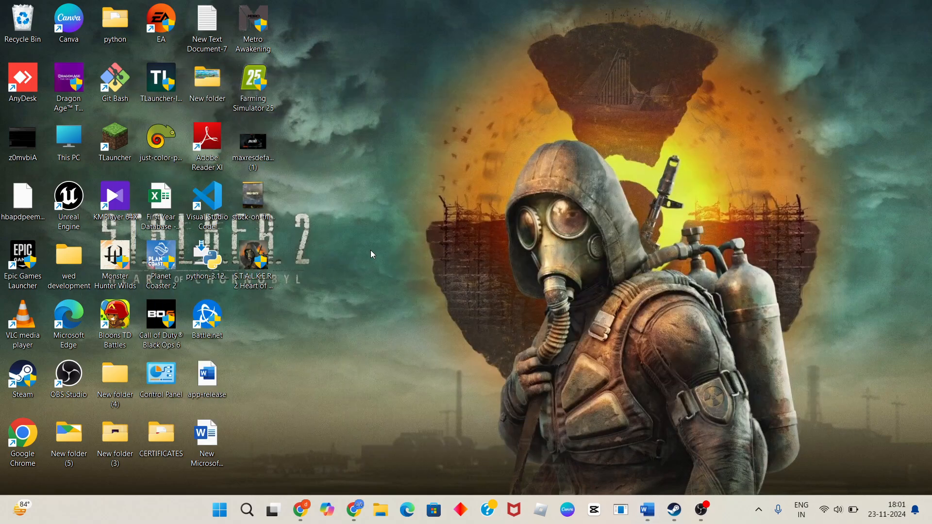
# Step: Bring up the S.T.A.L.K.E.R. 2 shortcut's Compatibility properties
pyautogui.rightClick(206, 255)
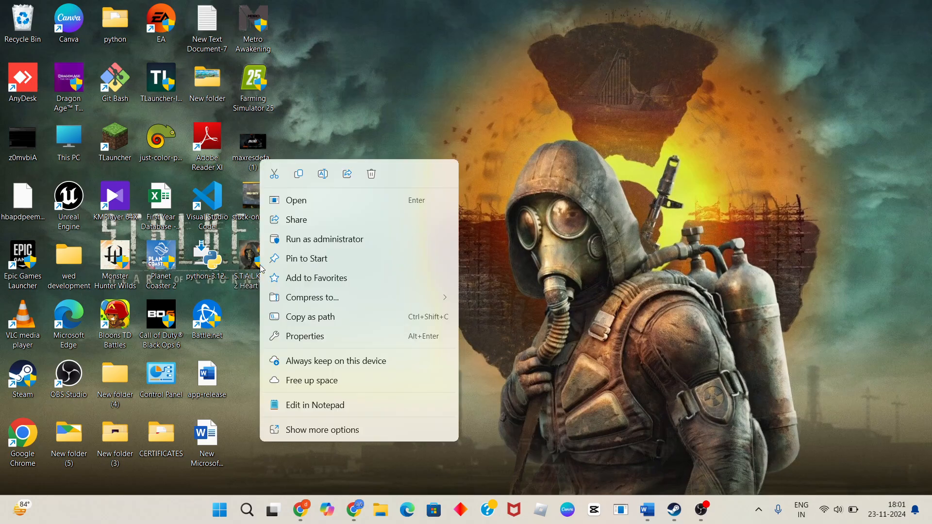
pyautogui.moveTo(314, 336)
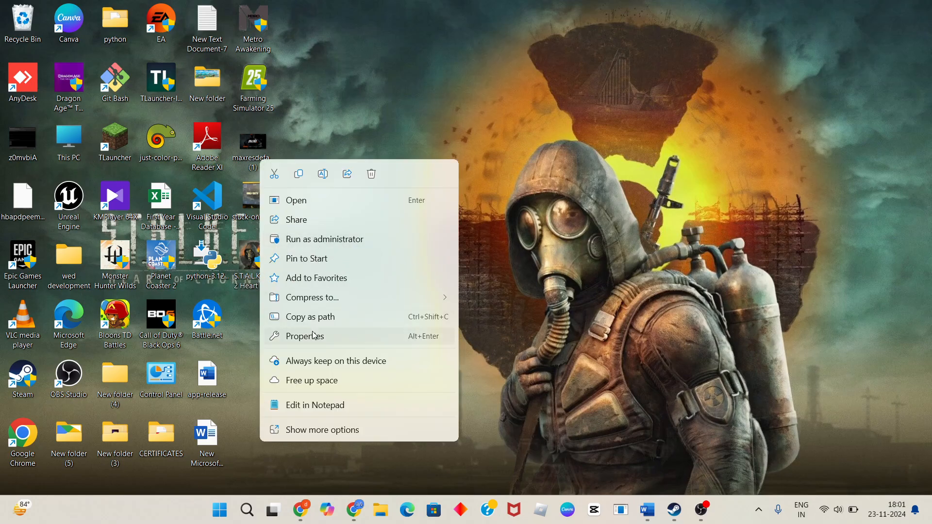
pyautogui.click(304, 336)
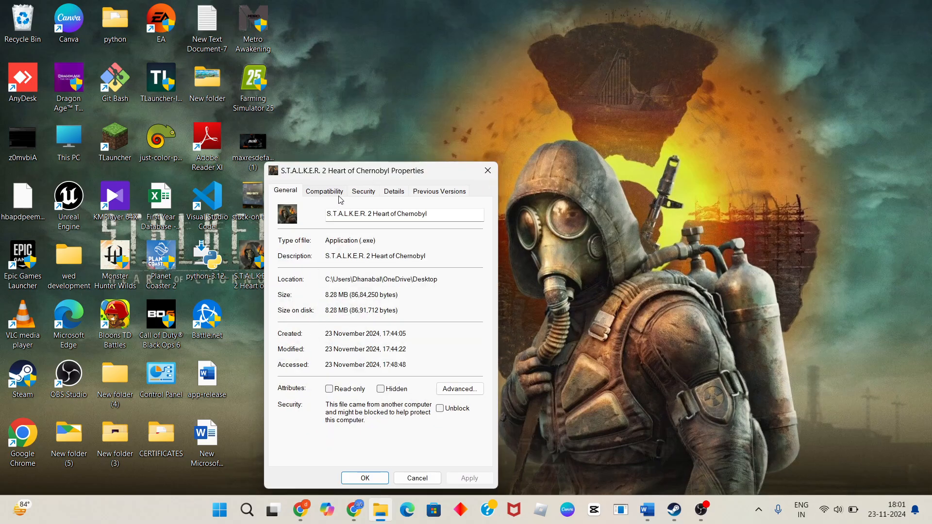
pyautogui.click(324, 191)
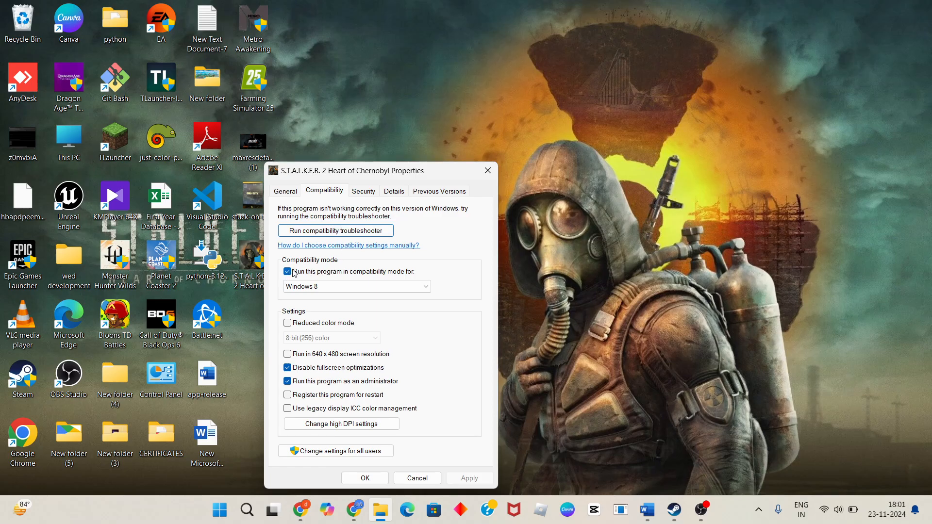
# Step: Enable Windows 8 compatibility mode, disabled fullscreen optimizations and Run as administrator, then apply
pyautogui.click(288, 272)
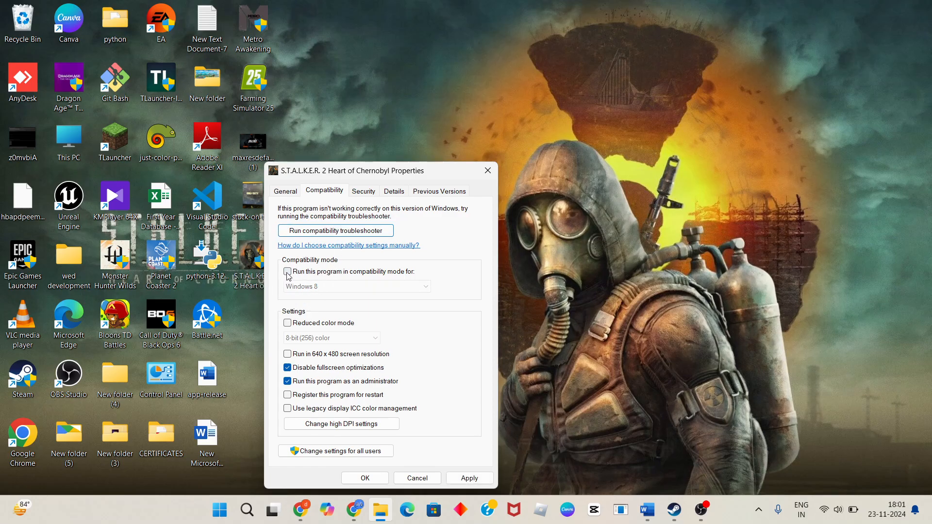
pyautogui.click(287, 272)
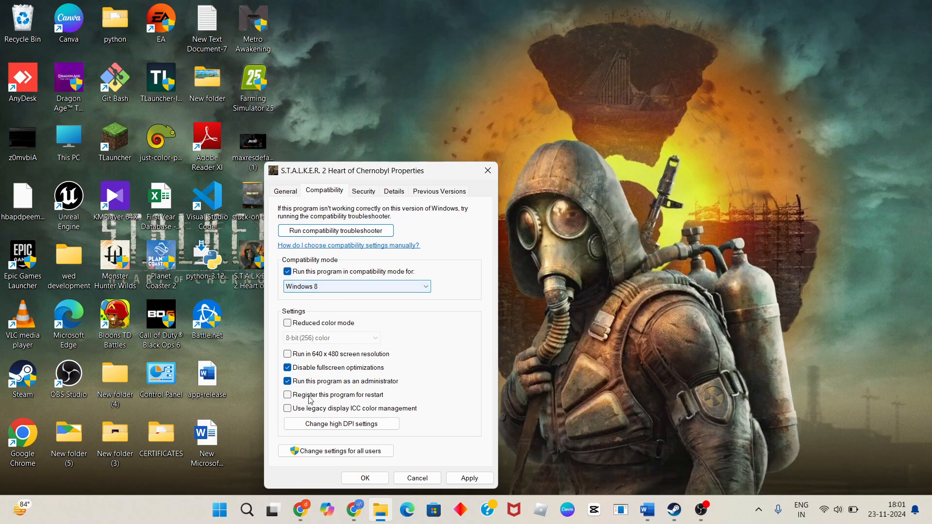
pyautogui.click(287, 367)
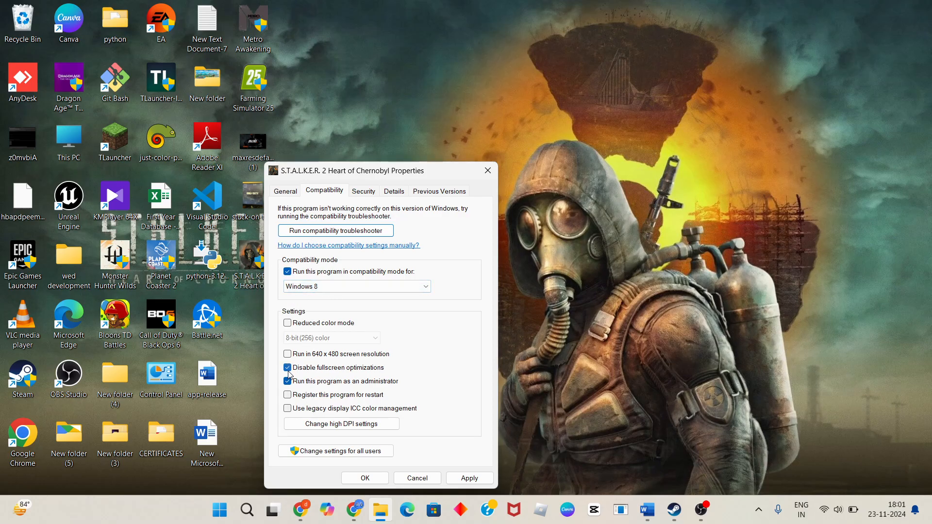
pyautogui.click(287, 380)
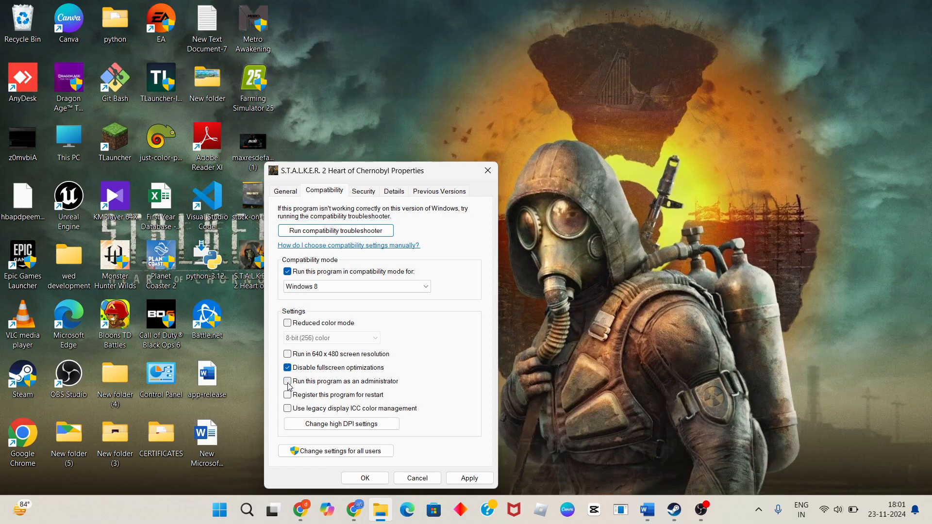
pyautogui.click(287, 381)
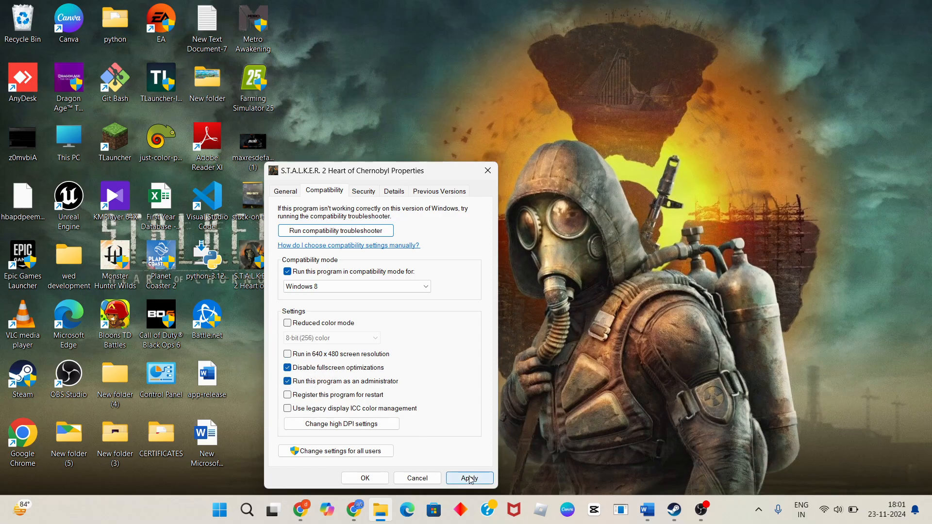
pyautogui.click(468, 477)
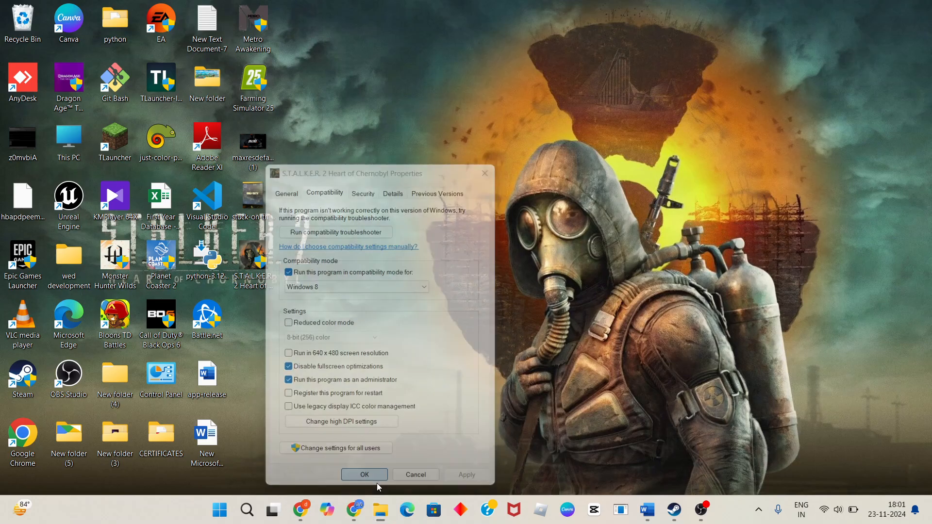
pyautogui.click(364, 474)
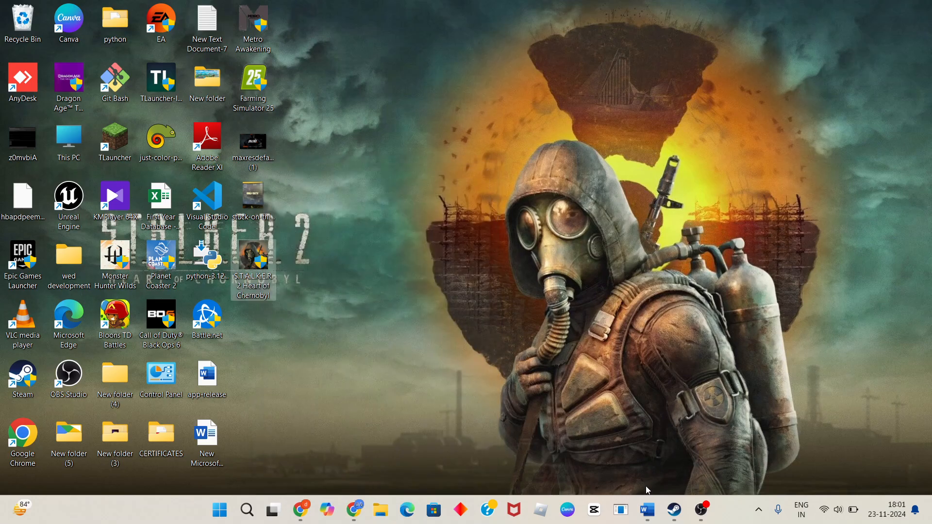
pyautogui.click(647, 510)
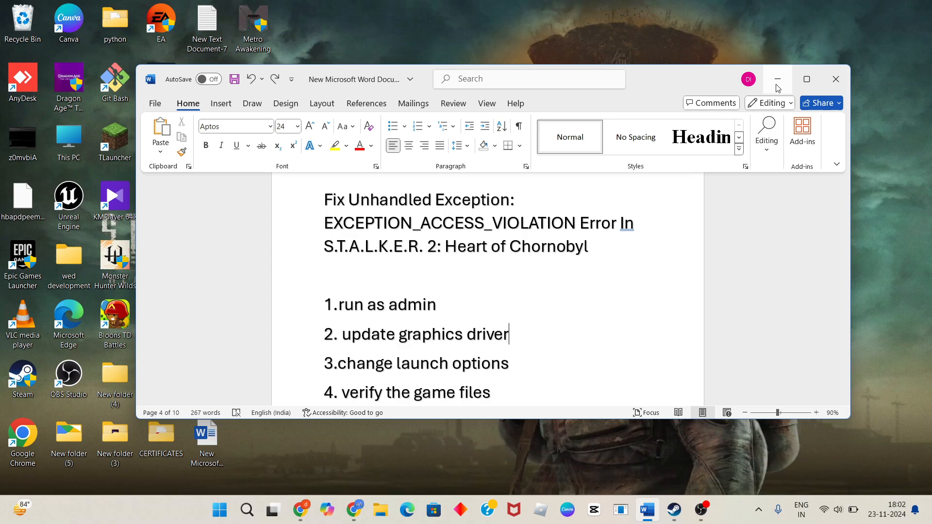
pyautogui.click(776, 78)
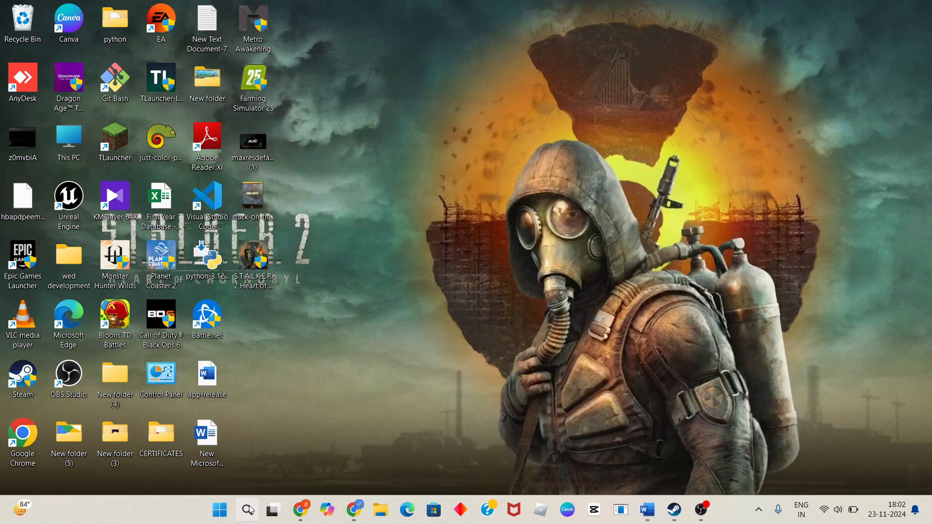
pyautogui.click(246, 510)
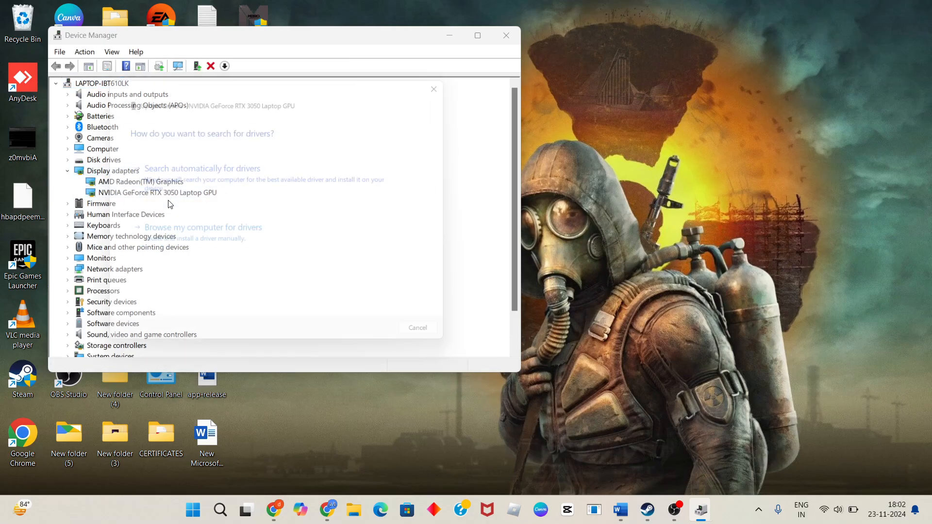
pyautogui.click(202, 168)
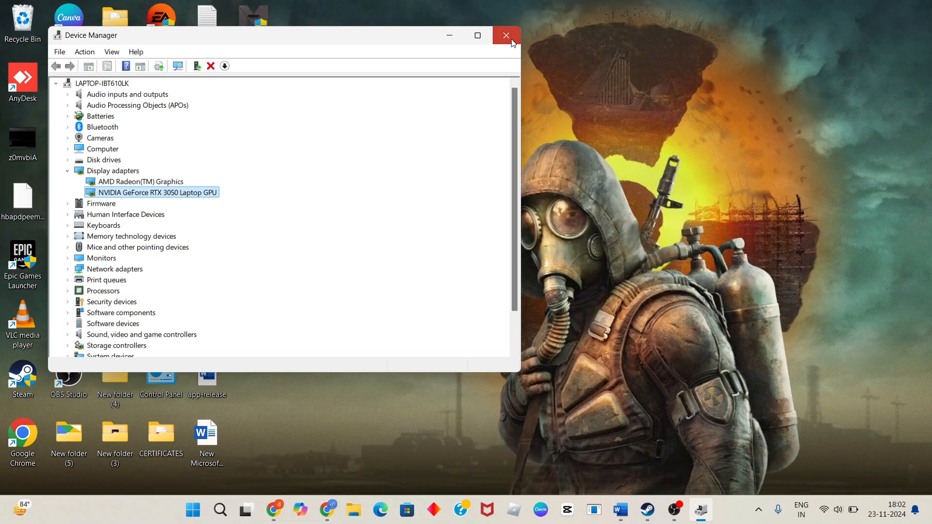
pyautogui.click(506, 34)
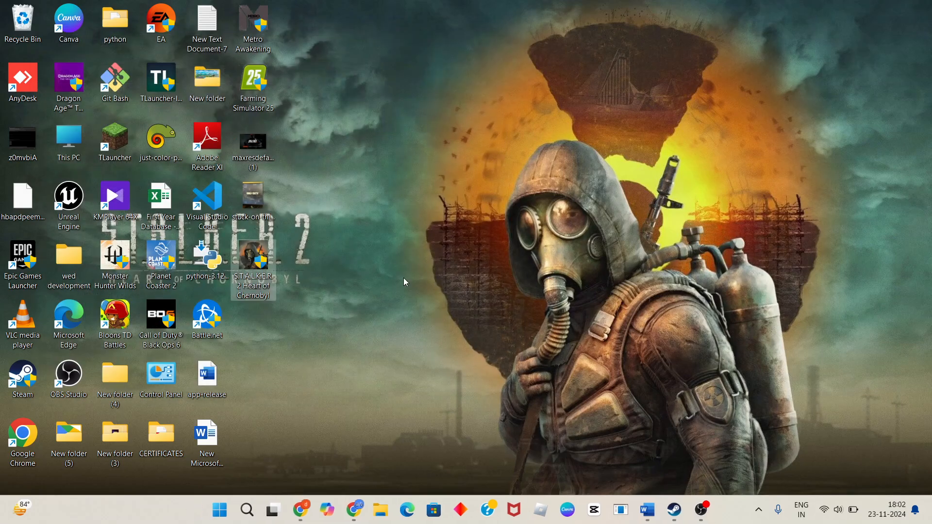
# Step: Search Windows for 'run' to launch the Run dialog for dxdiag
pyautogui.click(246, 510)
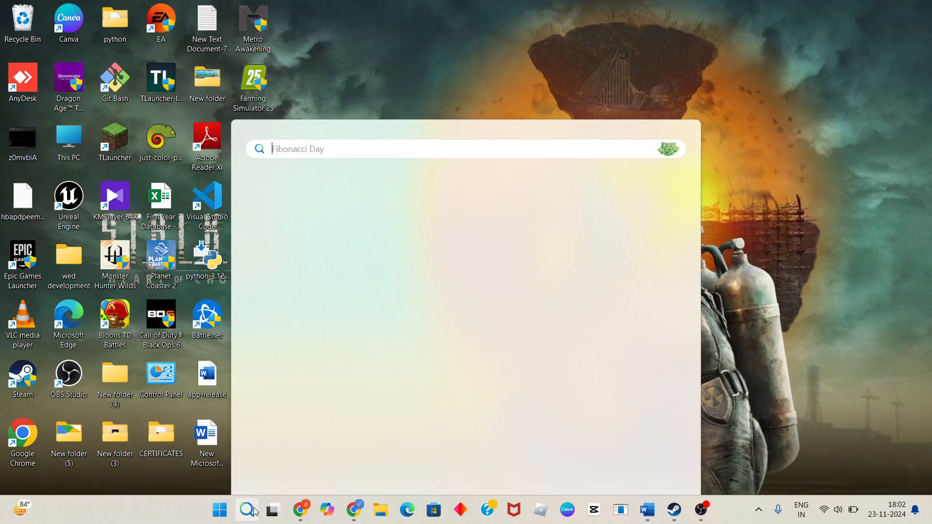
pyautogui.write('run')
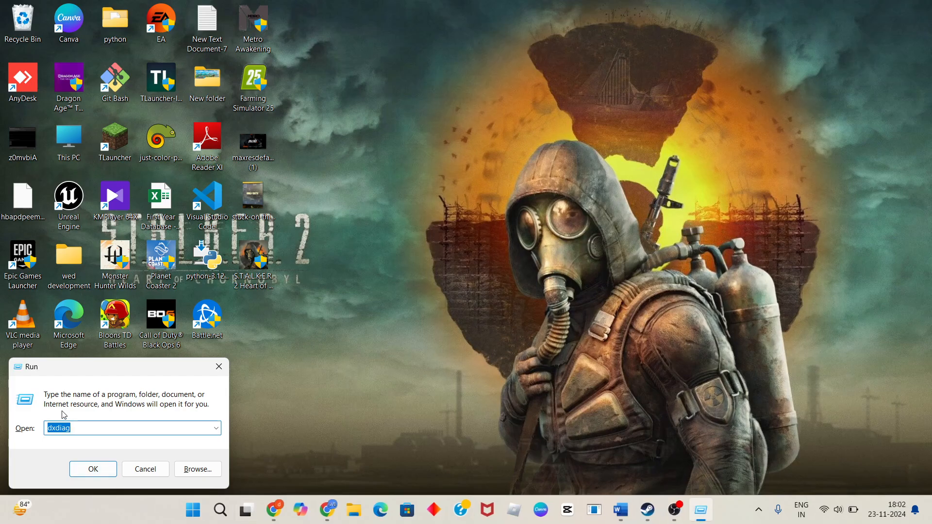
pyautogui.moveTo(70, 438)
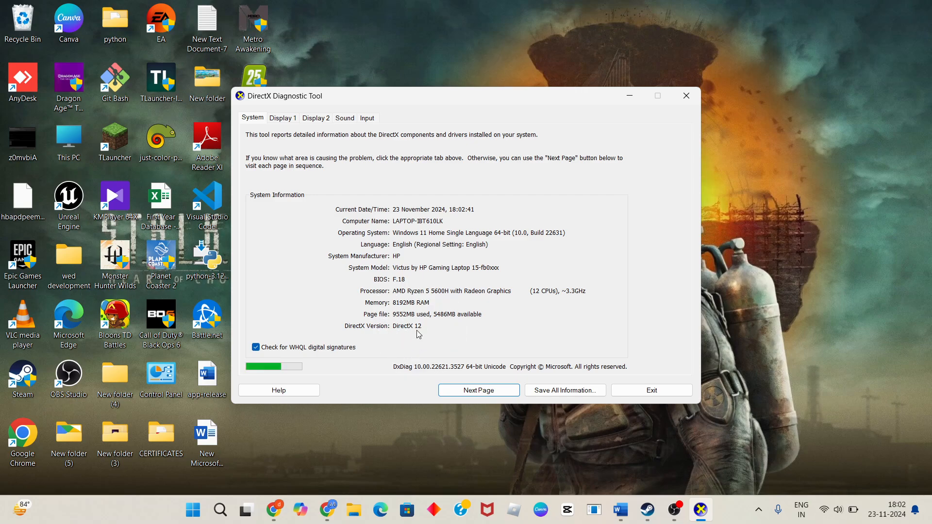
pyautogui.moveTo(417, 303)
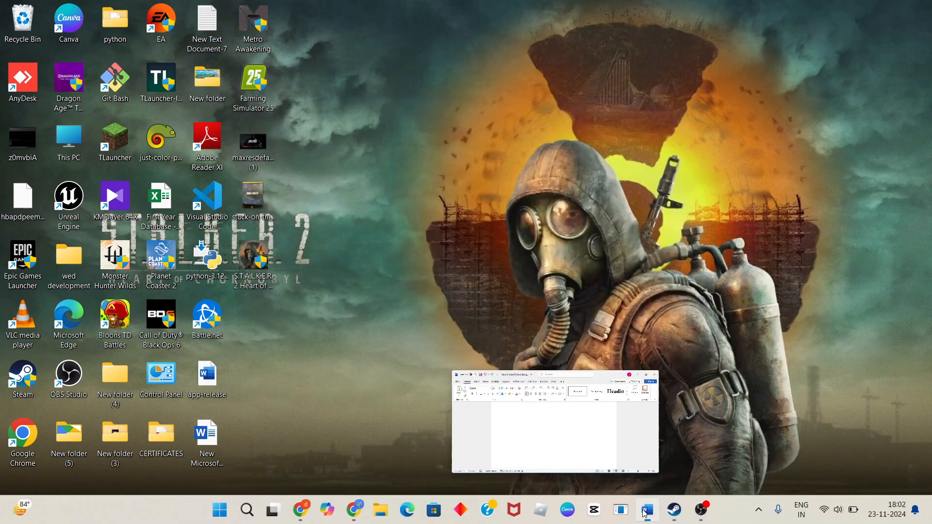
# Step: Switch to Steam and bring up the S.T.A.L.K.E.R. 2 shortcut's properties
pyautogui.click(646, 510)
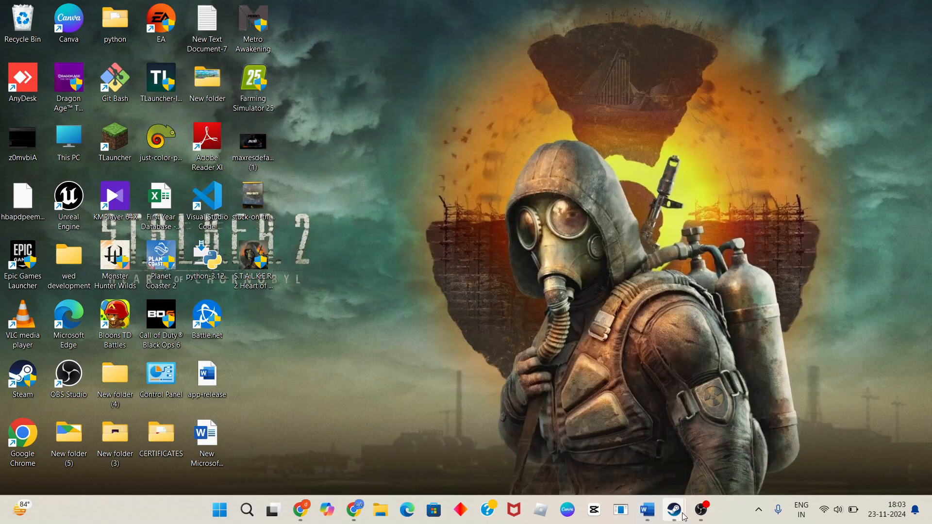
pyautogui.click(672, 509)
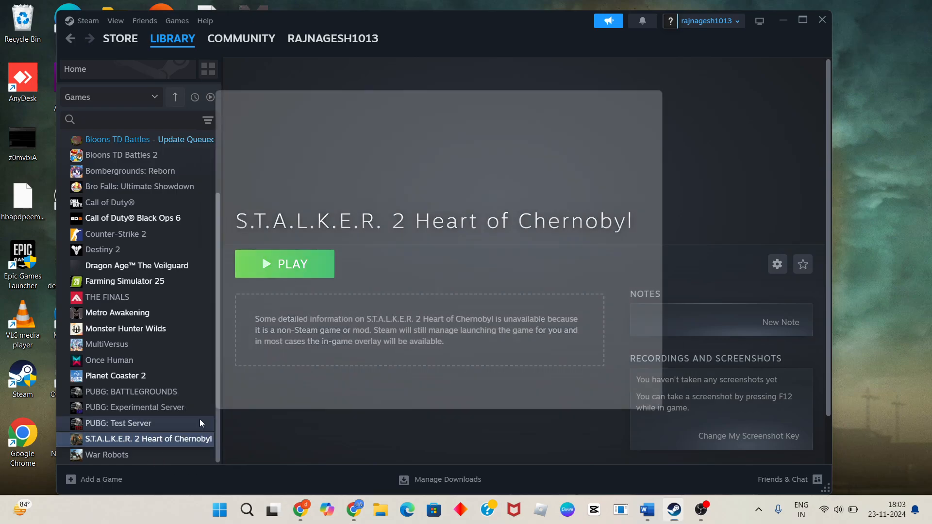
pyautogui.click(776, 264)
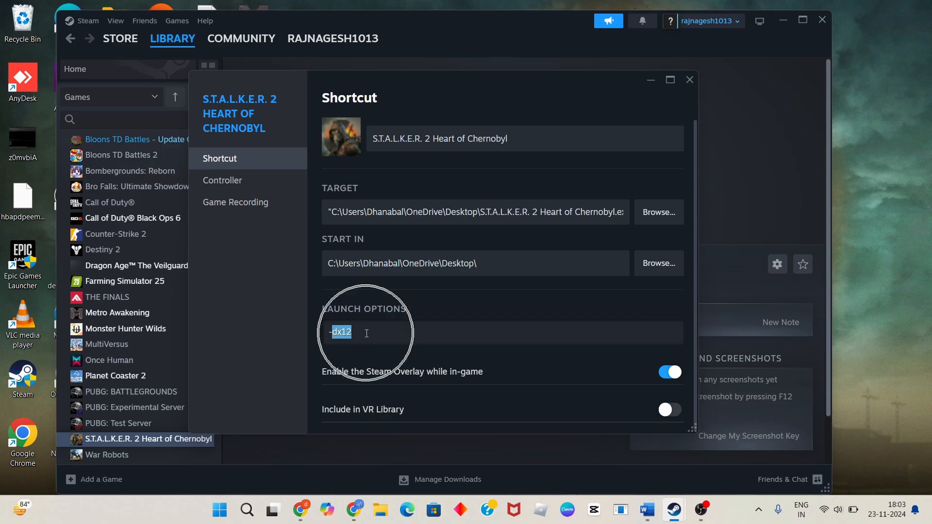
# Step: Change the launch option from -dx12 to -d3d11 and close the properties
pyautogui.press('Backspace')
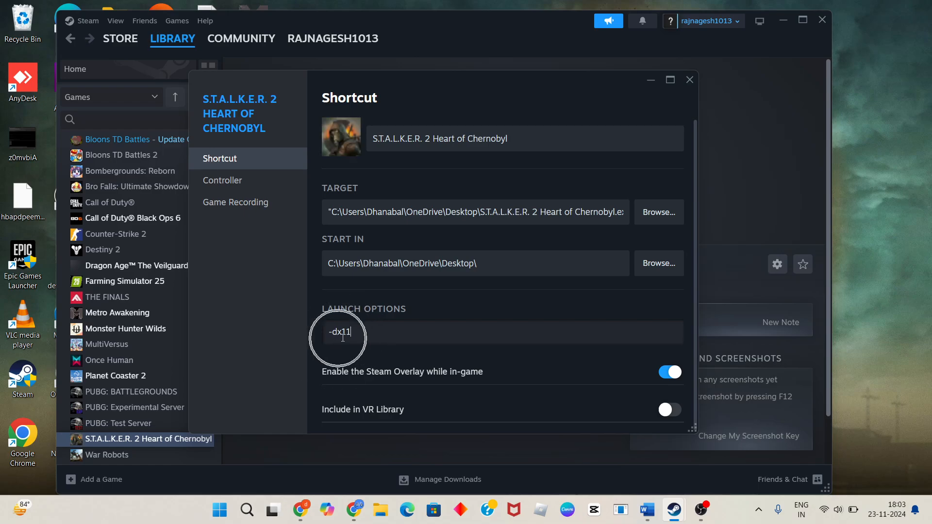
pyautogui.press('BackSpace')
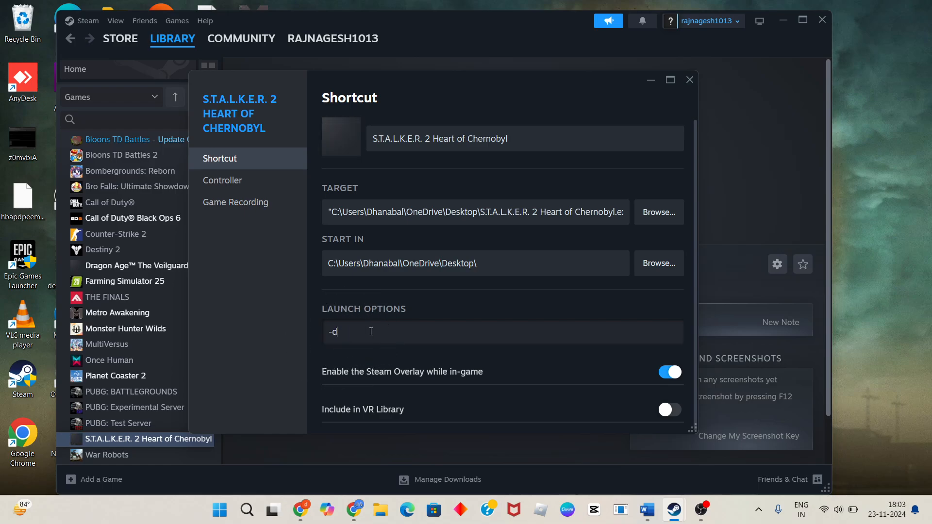
pyautogui.write('3d11')
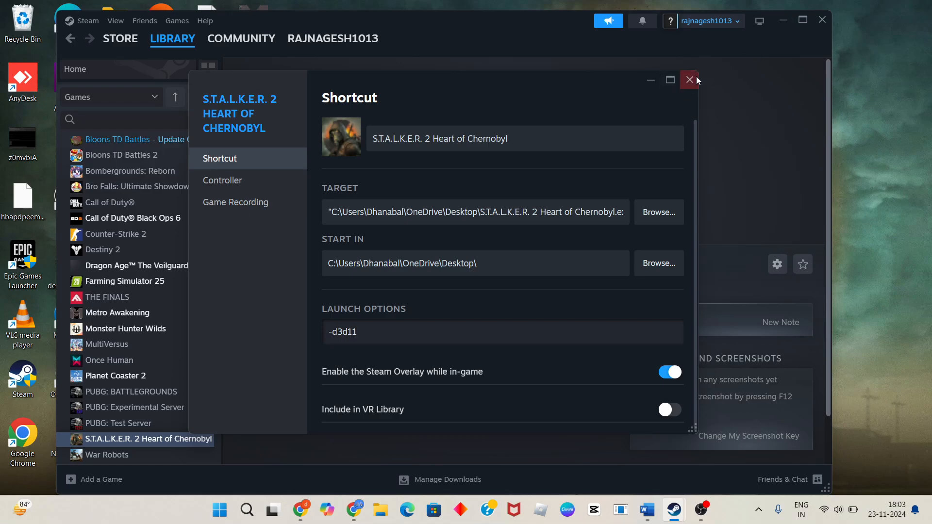
pyautogui.click(689, 79)
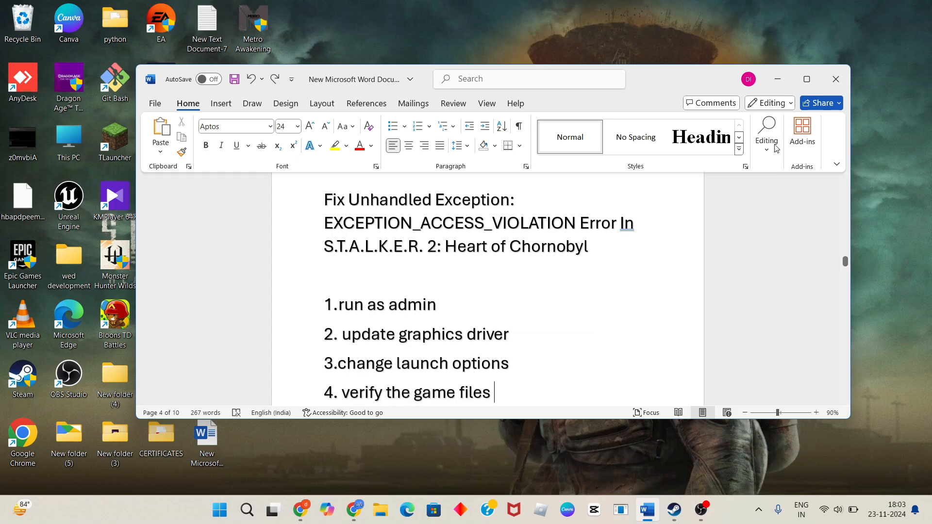
# Step: In Steam's Installed Files settings, start Verify integrity of game files, then minimize Steam
pyautogui.click(646, 509)
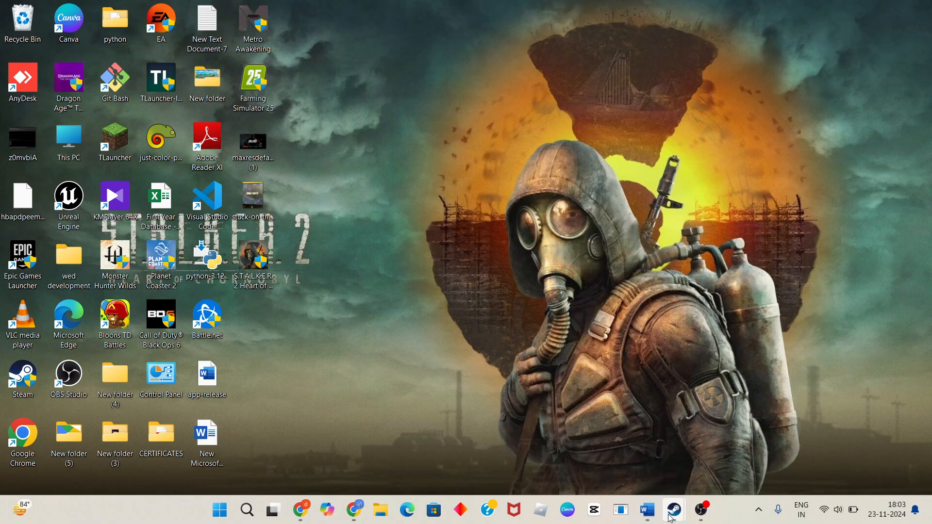
pyautogui.click(672, 510)
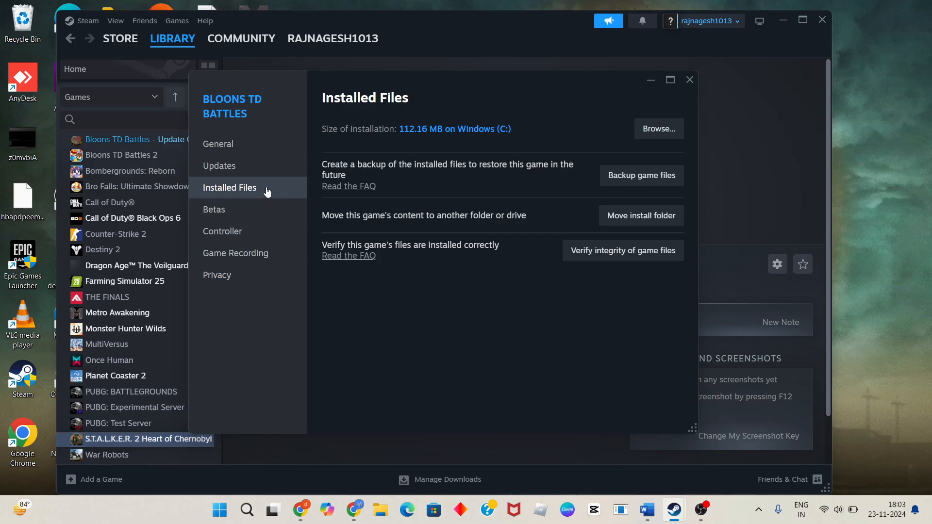
pyautogui.moveTo(441, 255)
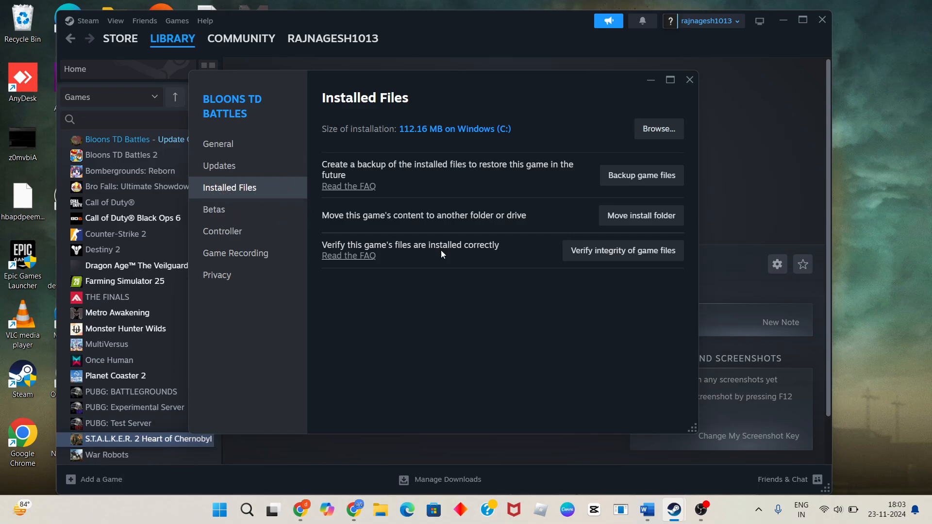
pyautogui.moveTo(491, 252)
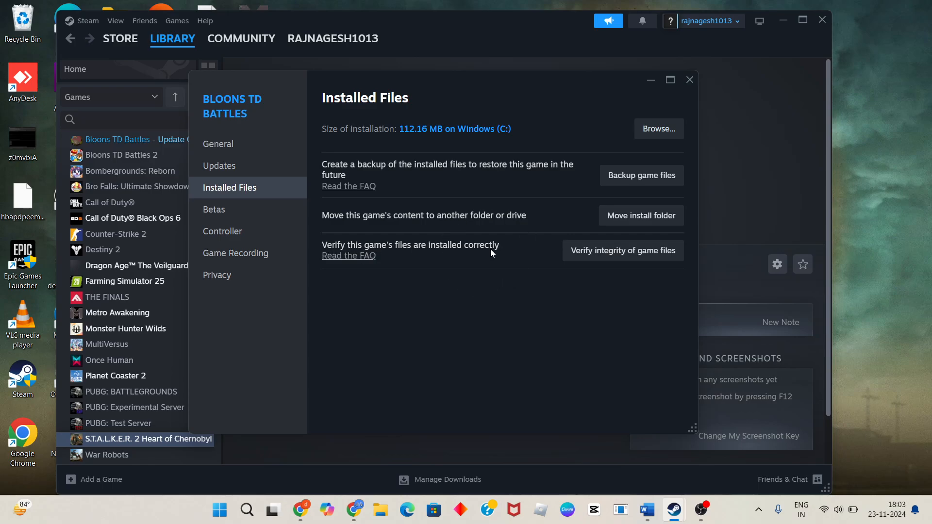
pyautogui.click(622, 250)
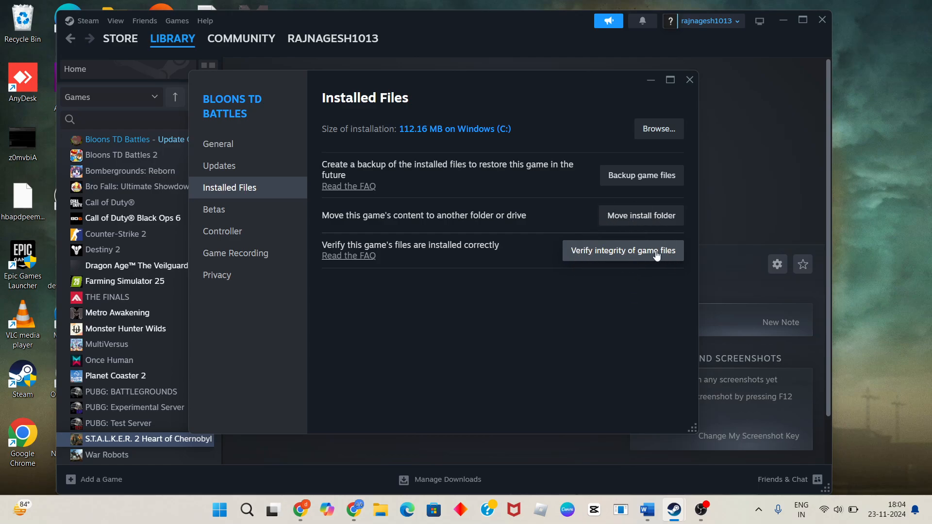
pyautogui.moveTo(650, 81)
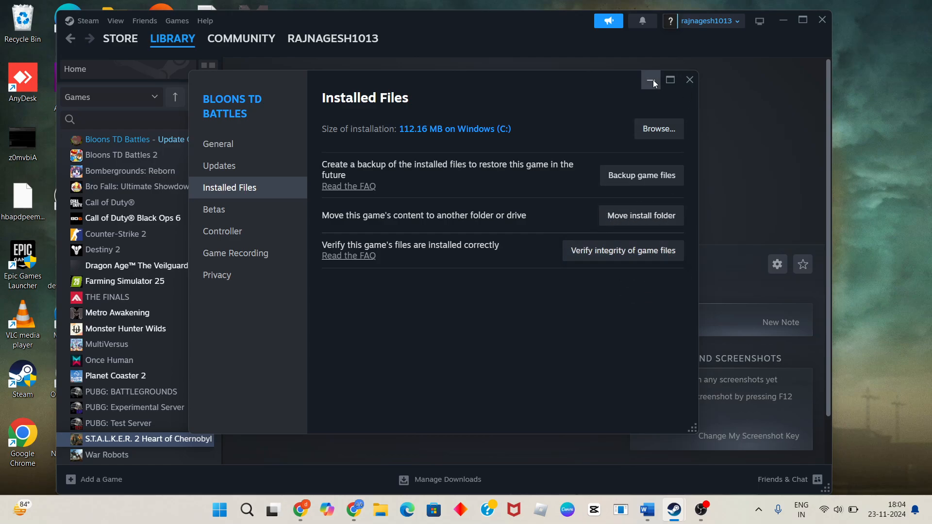
pyautogui.click(649, 80)
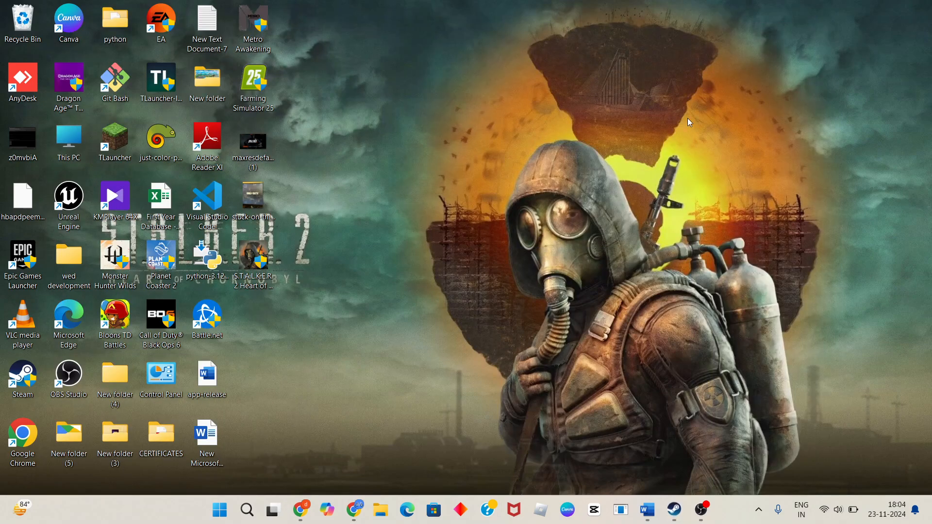